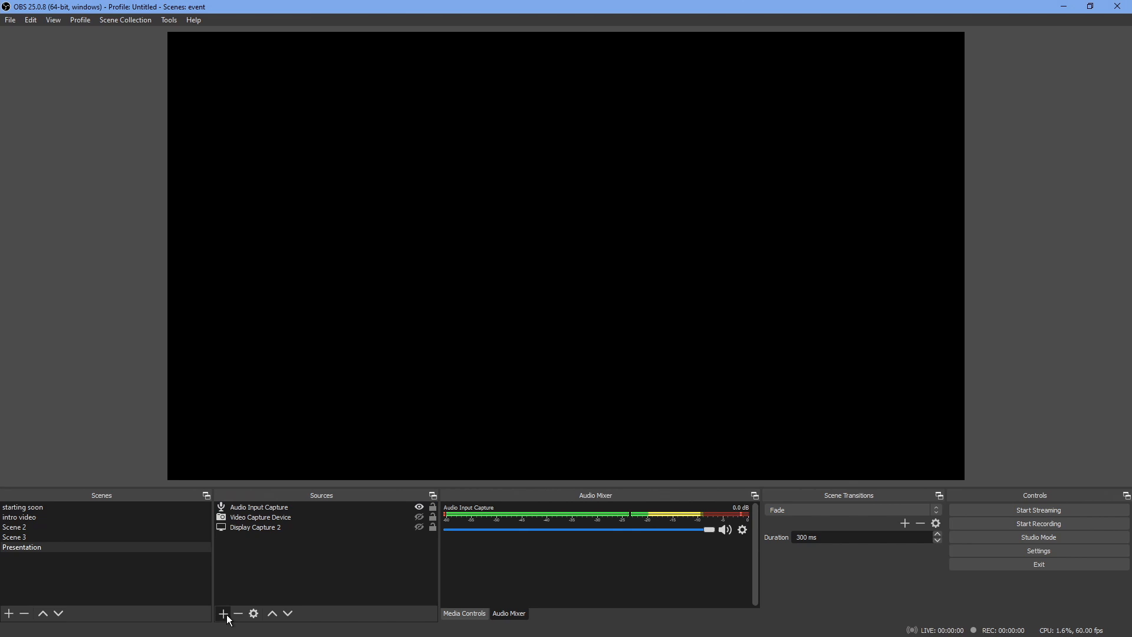
Begin adding an iOS Camera source to the Presentation scene, reaching its naming prompt.
left_click(224, 614)
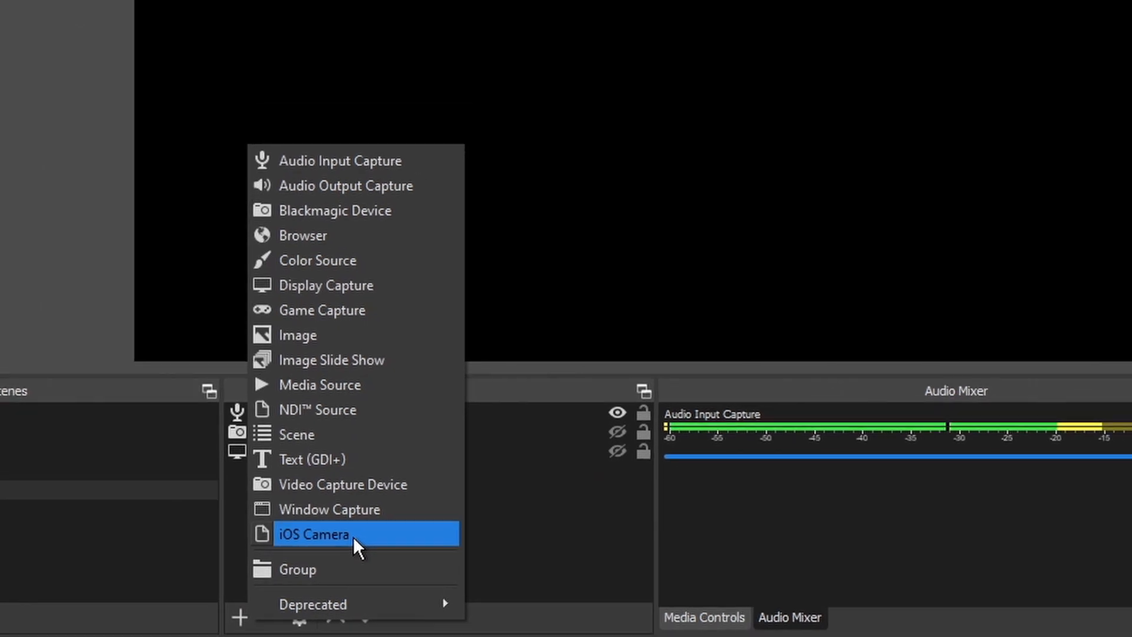
left_click(314, 534)
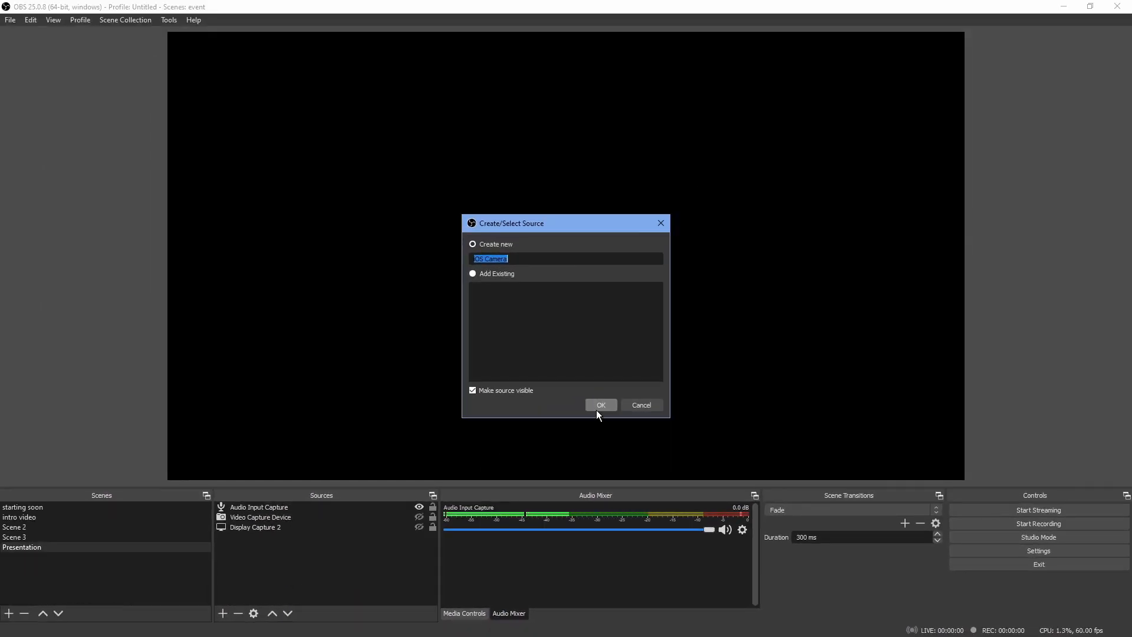